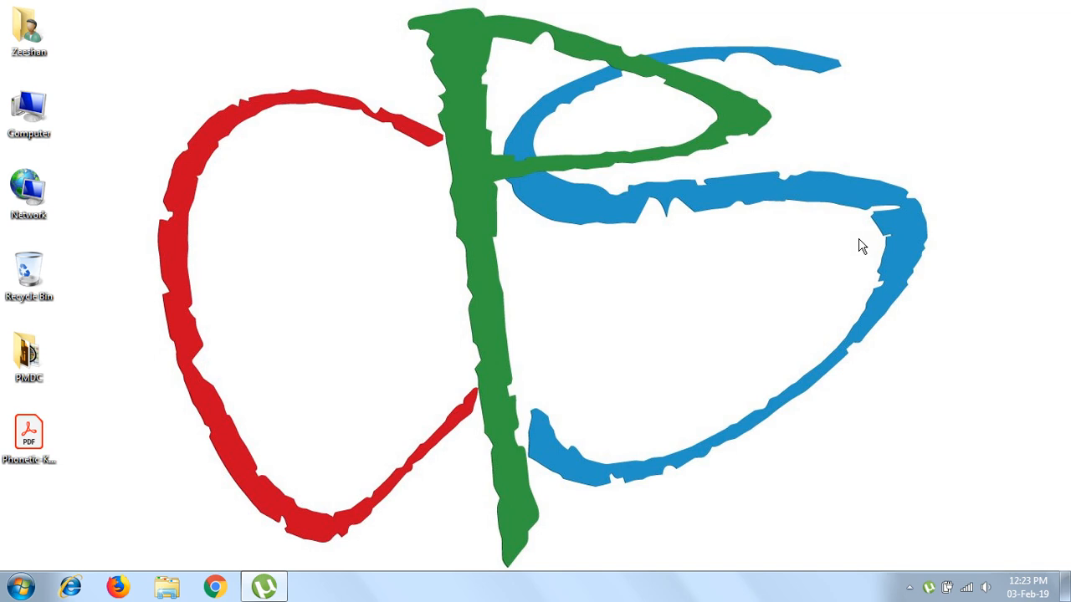
mouse_move(617, 243)
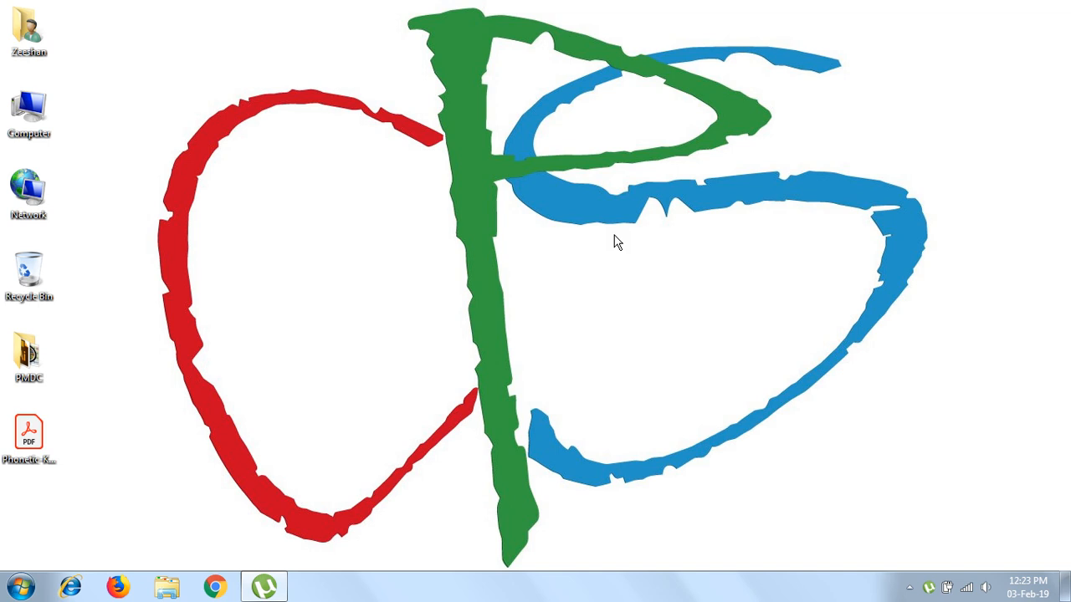
mouse_move(60, 142)
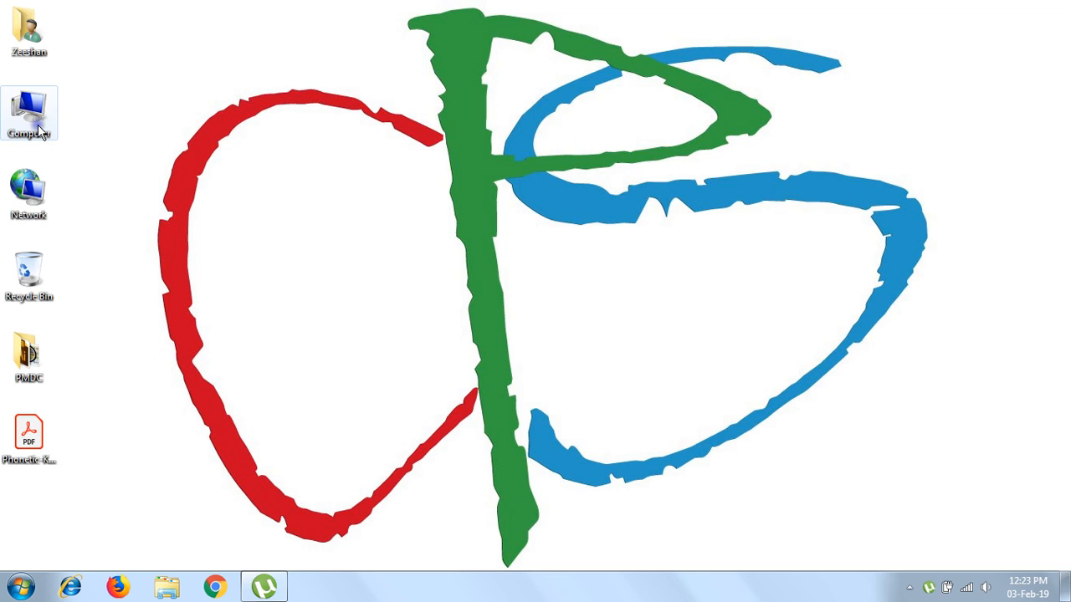
Bring up the Computer item's context menu to reach its Properties.
right_click(30, 114)
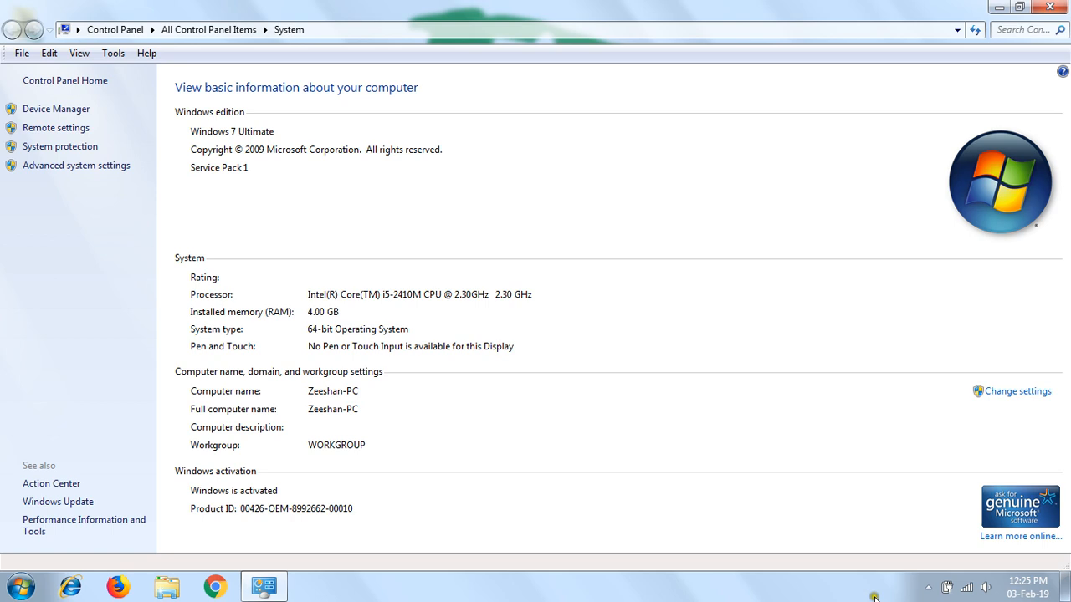
mouse_move(398, 477)
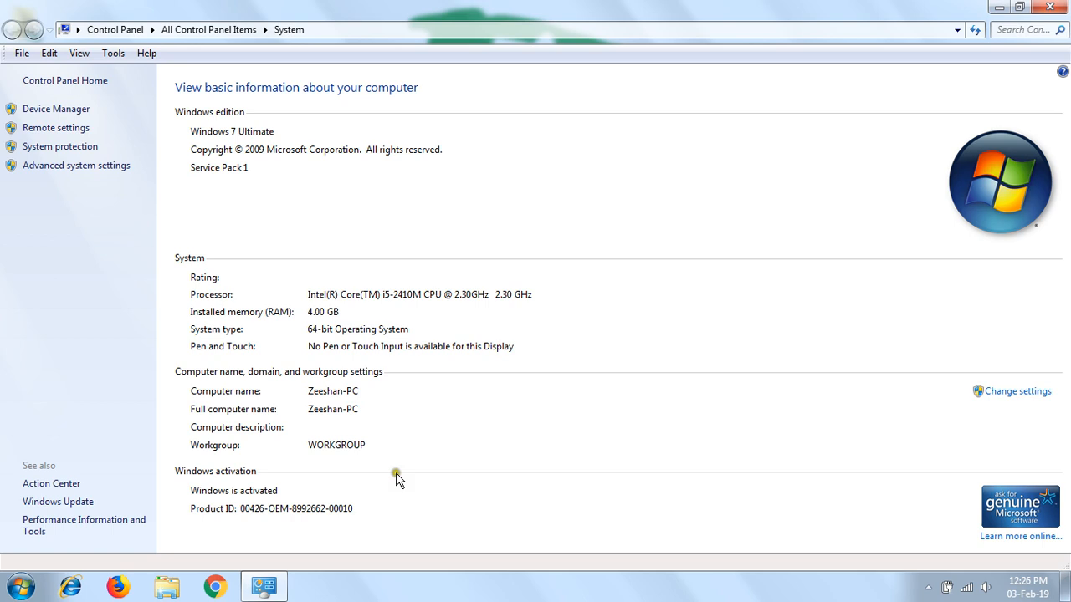
mouse_move(221, 502)
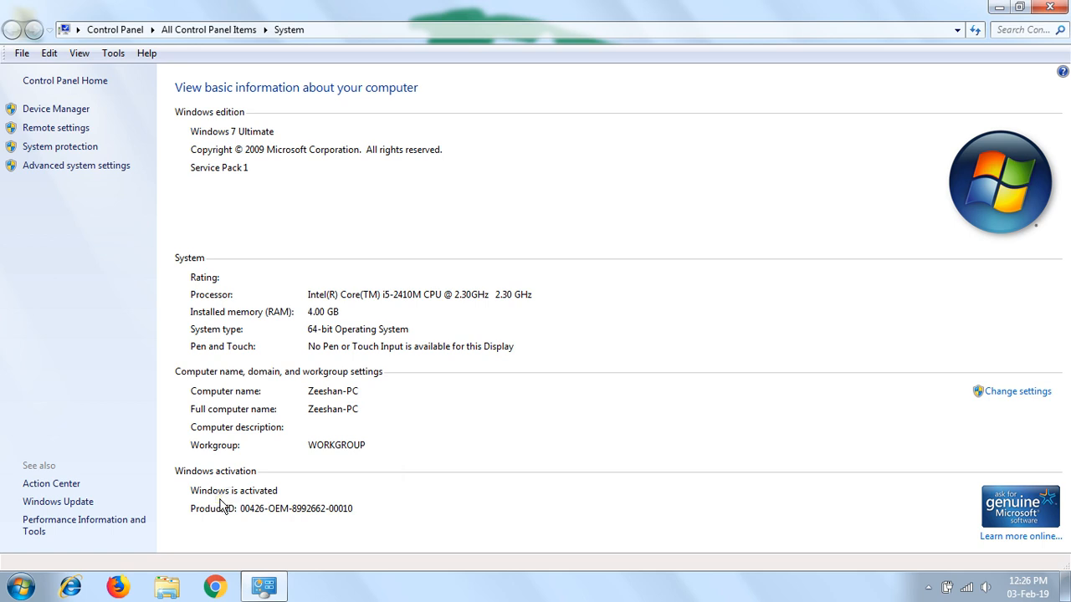
mouse_move(237, 500)
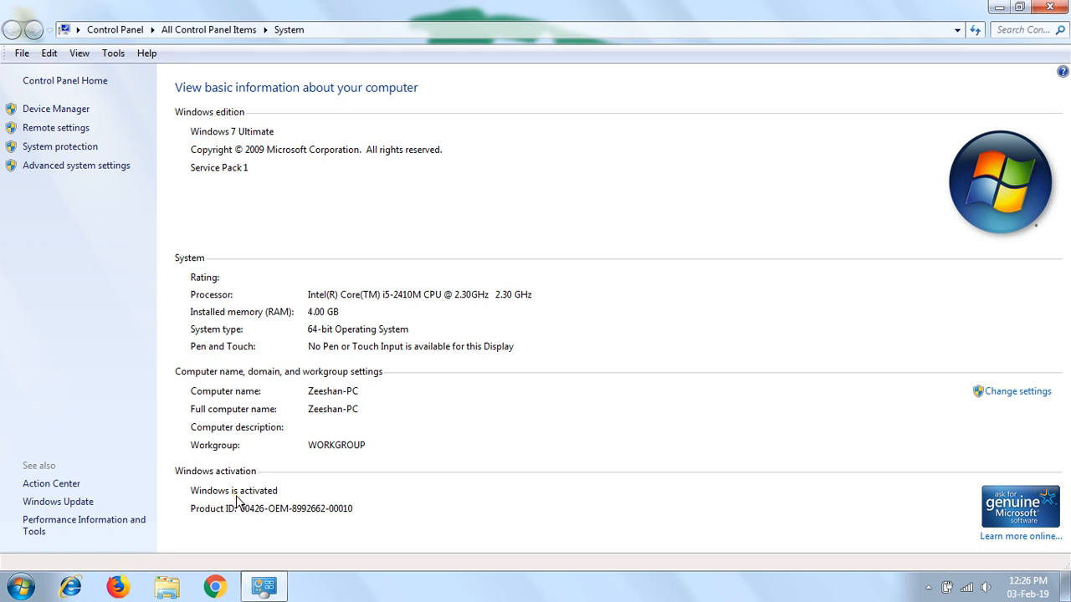
mouse_move(305, 490)
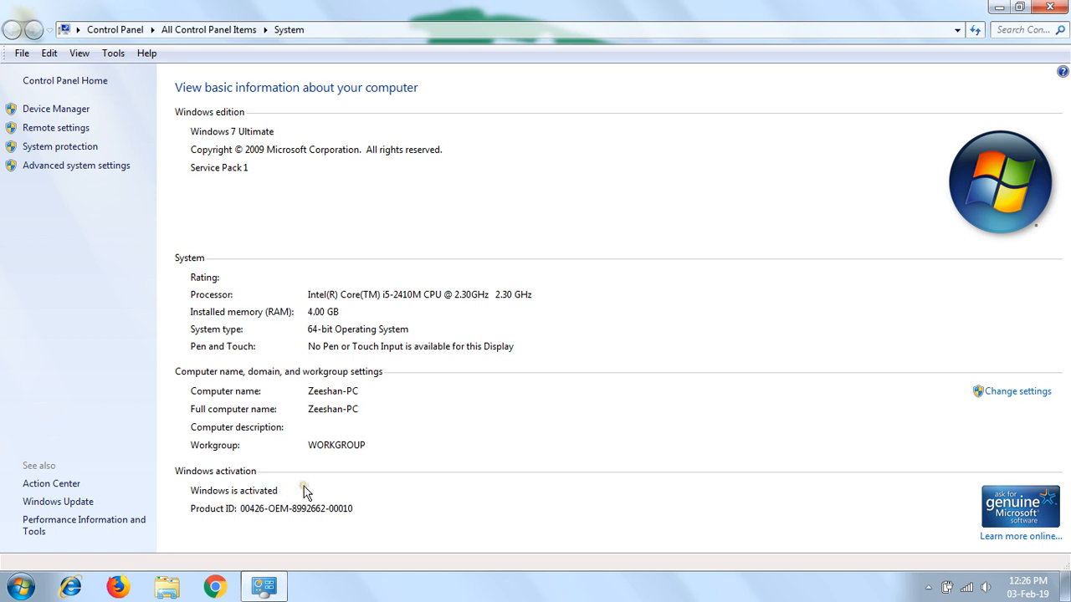
mouse_move(226, 502)
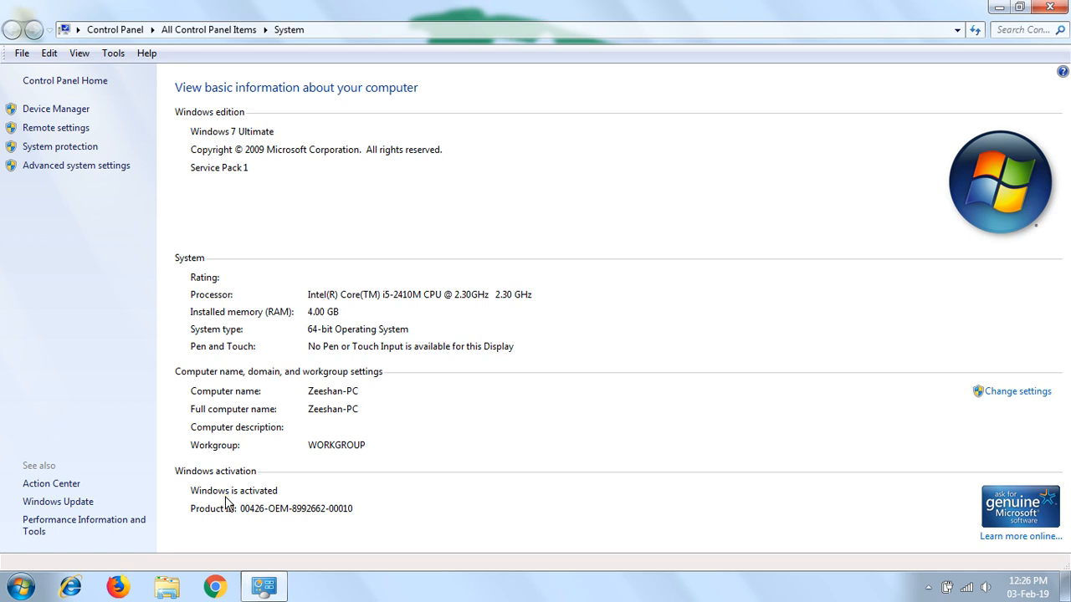
mouse_move(231, 500)
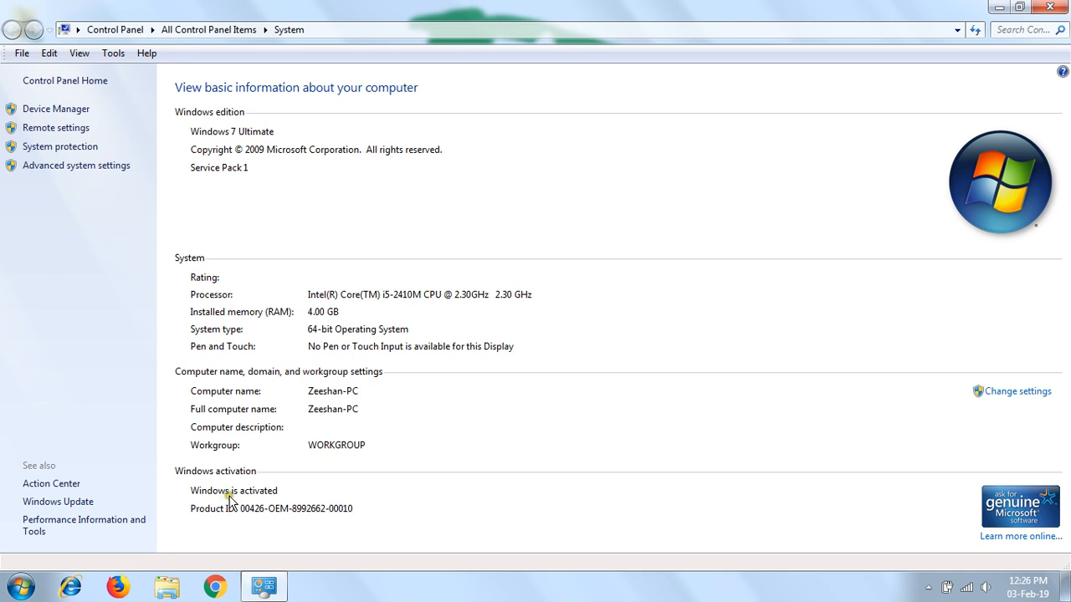
mouse_move(269, 498)
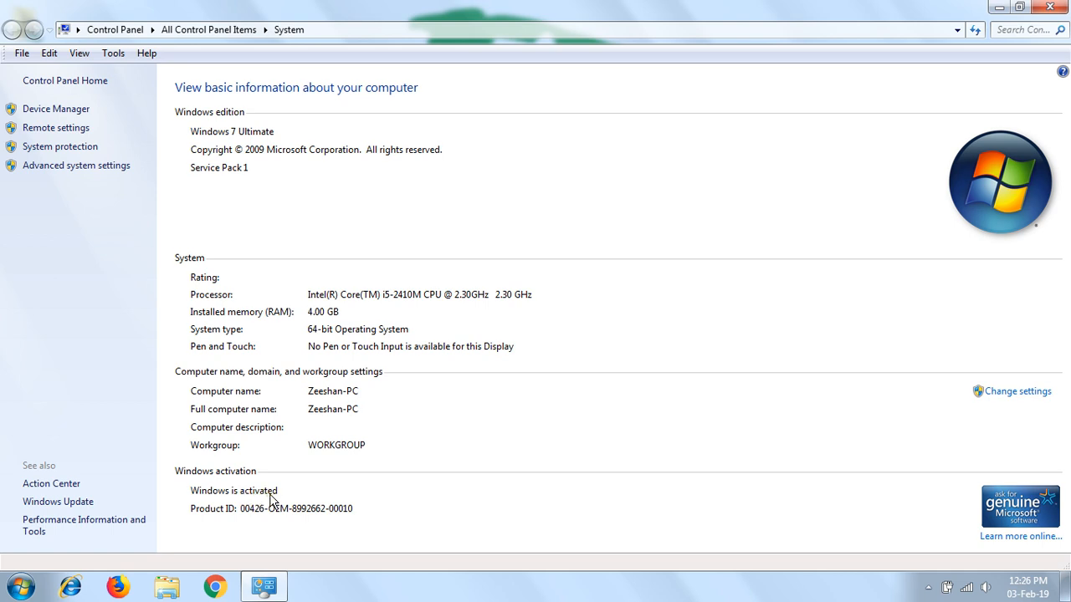
mouse_move(550, 485)
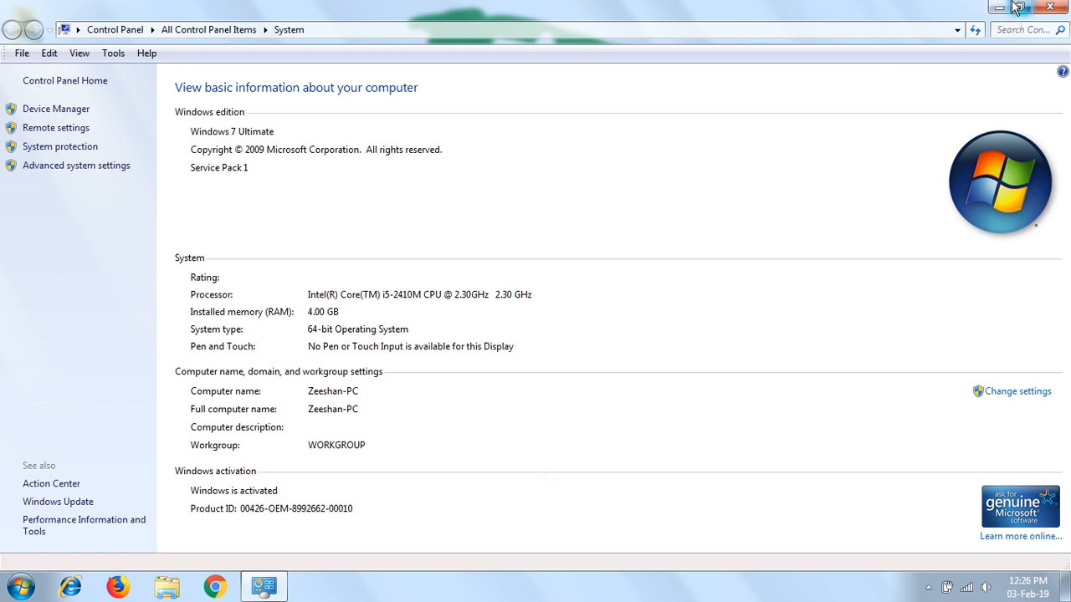
mouse_move(1031, 9)
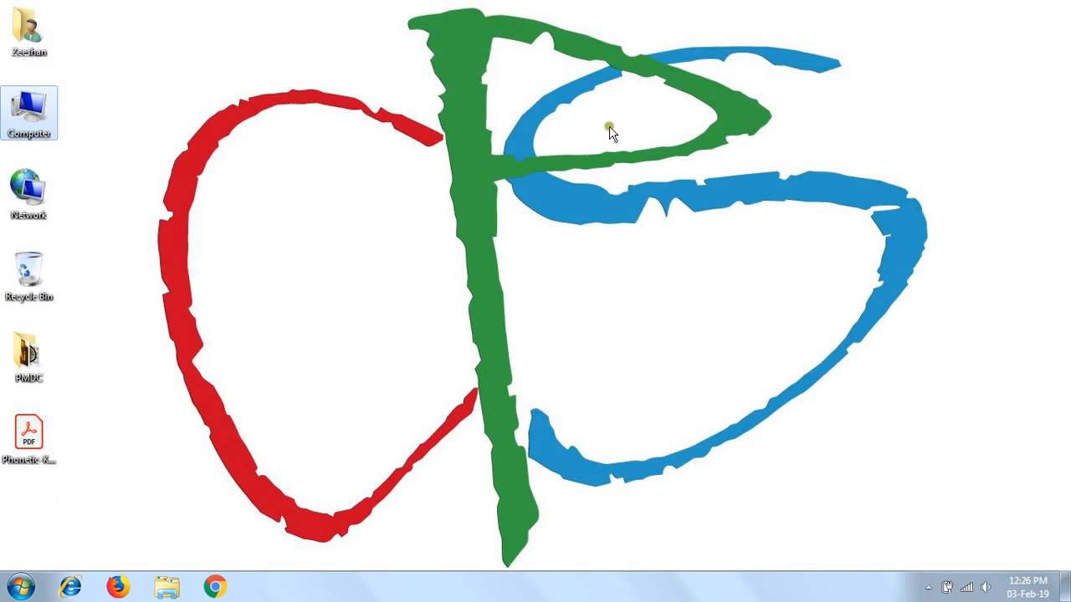
mouse_move(525, 172)
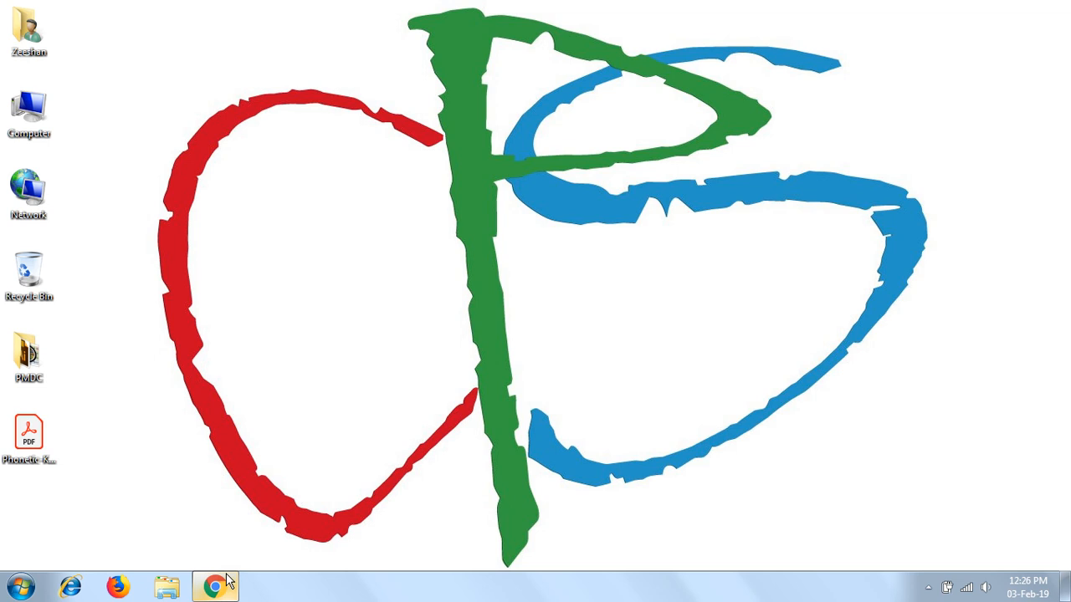
Launch Google Chrome from the taskbar.
left_click(214, 586)
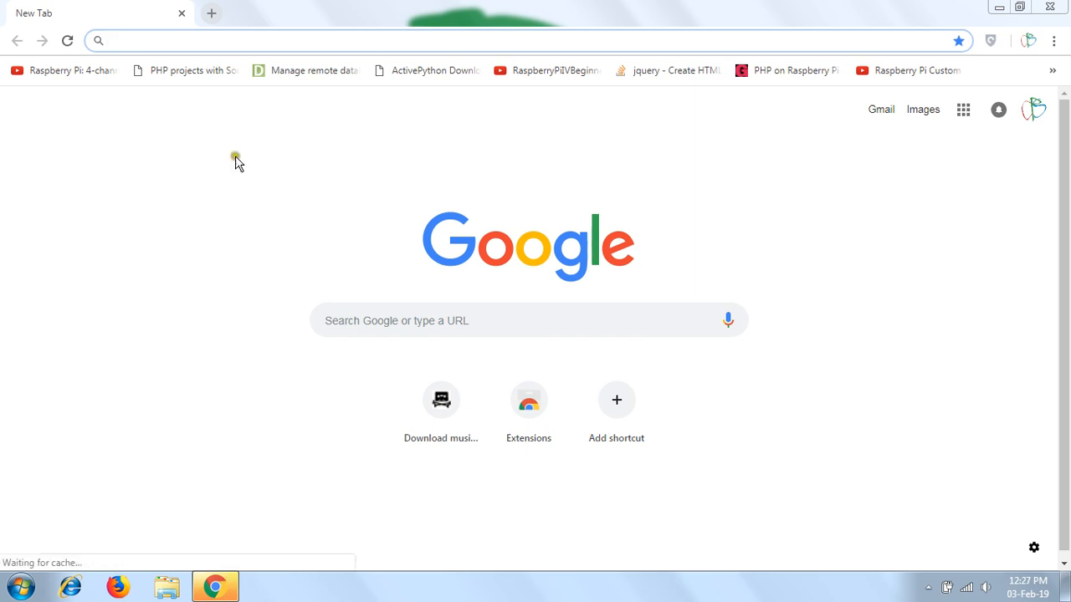
Navigate the browser to openpirate.org.
left_click(253, 40)
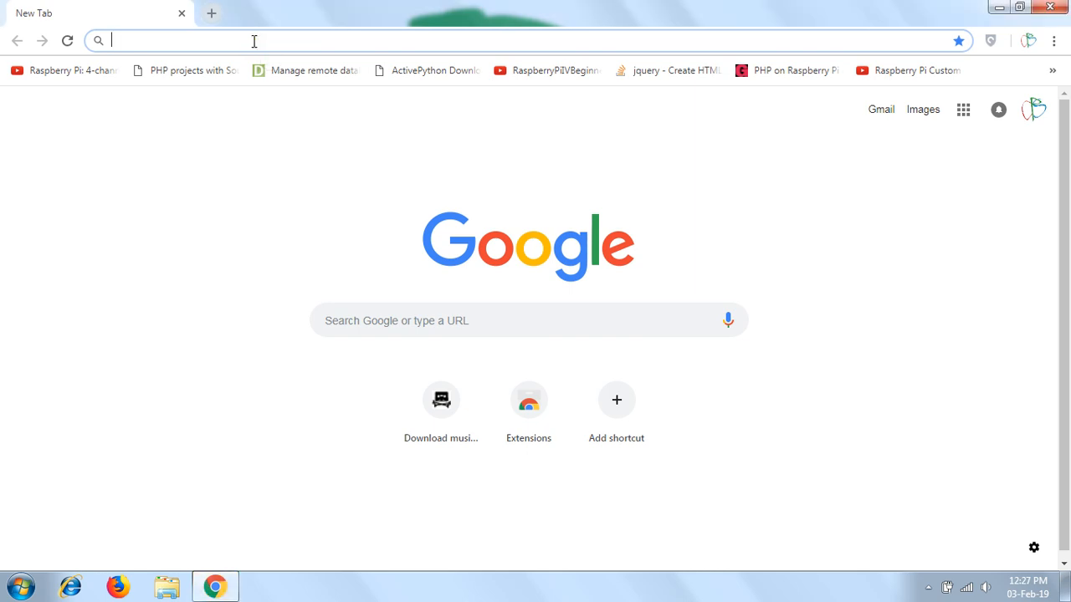
type("openpirate.org")
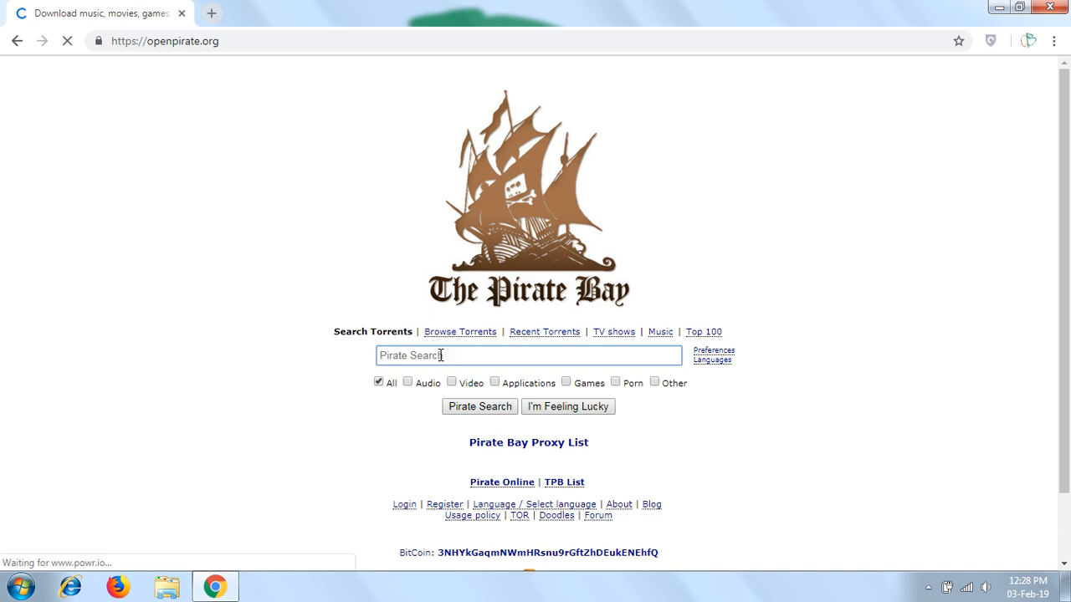
Search The Pirate Bay for Windows Loader.
type("Windows Loader")
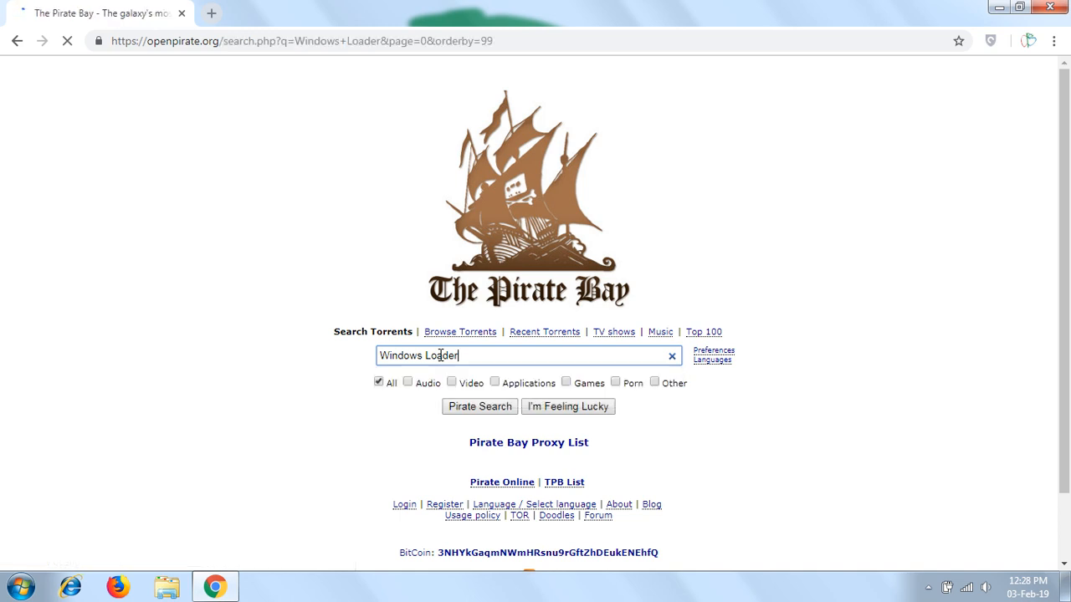
left_click(478, 406)
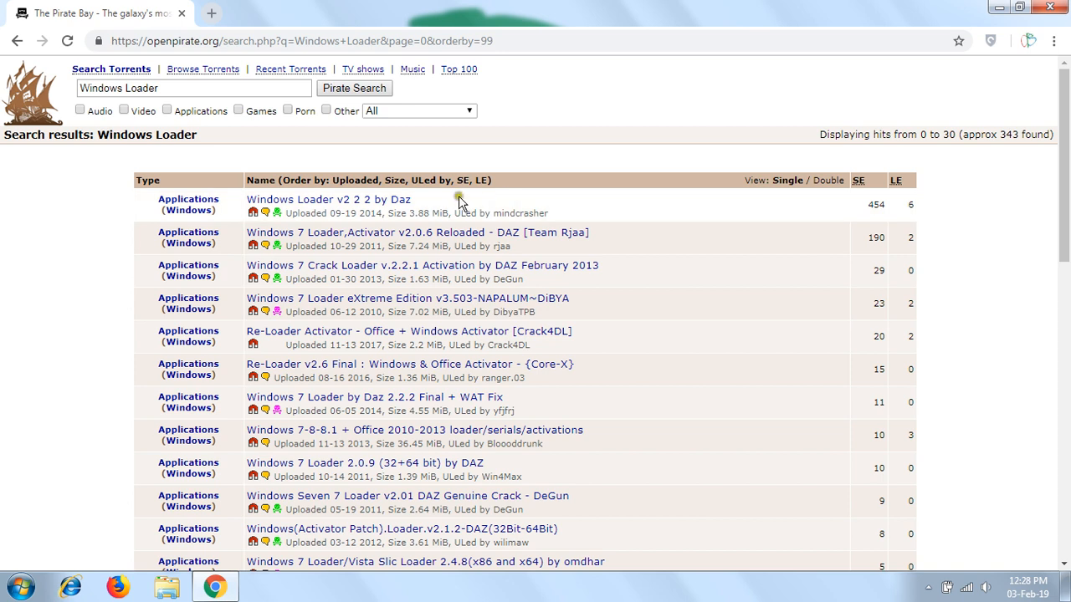
mouse_move(422, 211)
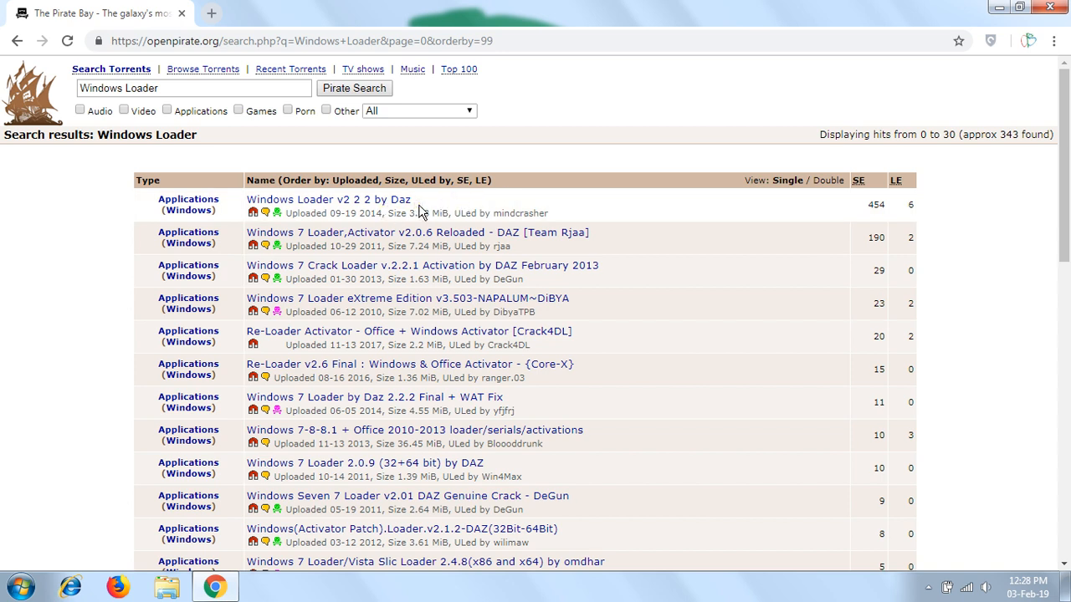
mouse_move(422, 211)
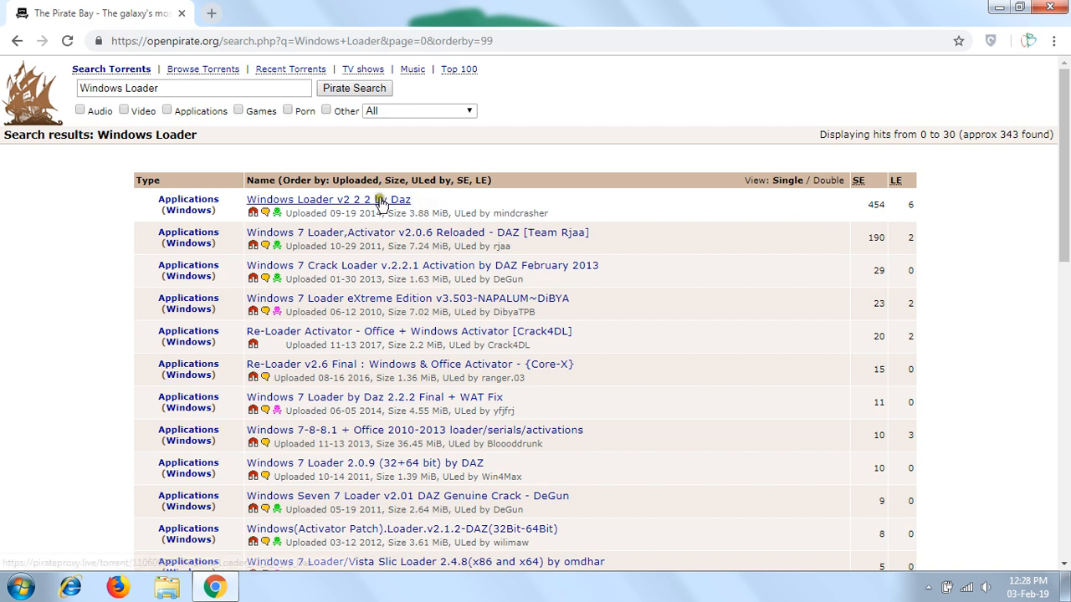
mouse_move(328, 199)
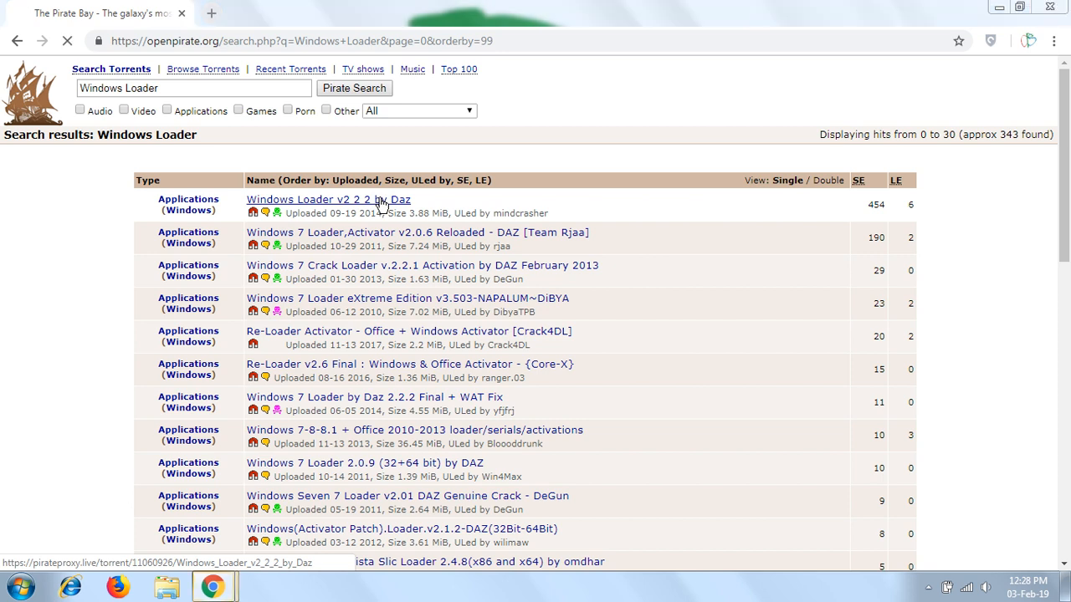
Go to the Windows Loader v2 2 2 by Daz torrent and get its magnet link.
left_click(327, 199)
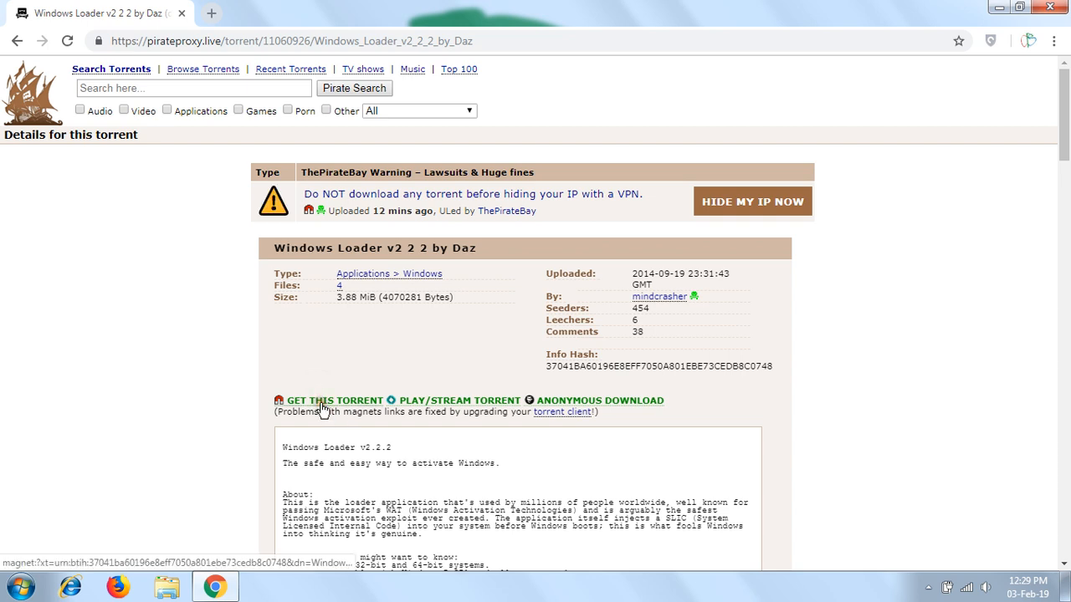
left_click(334, 399)
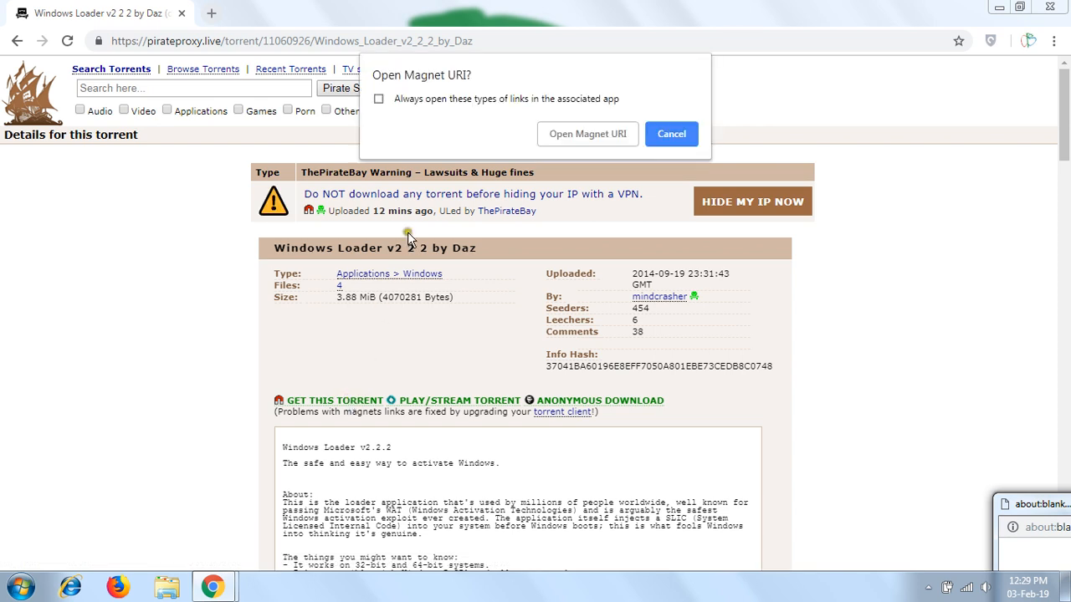
mouse_move(456, 141)
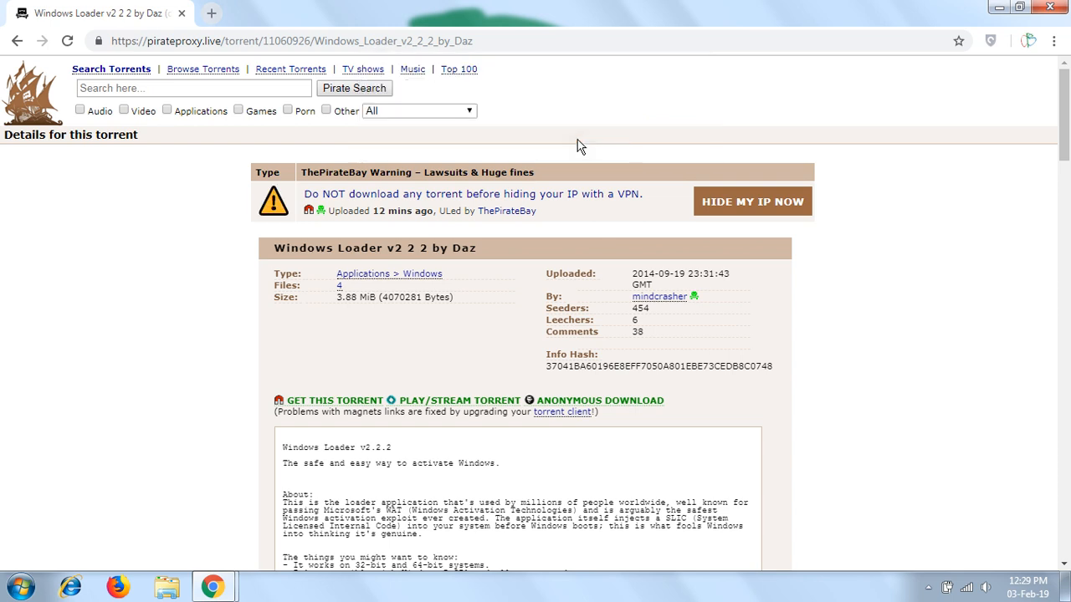
mouse_move(851, 423)
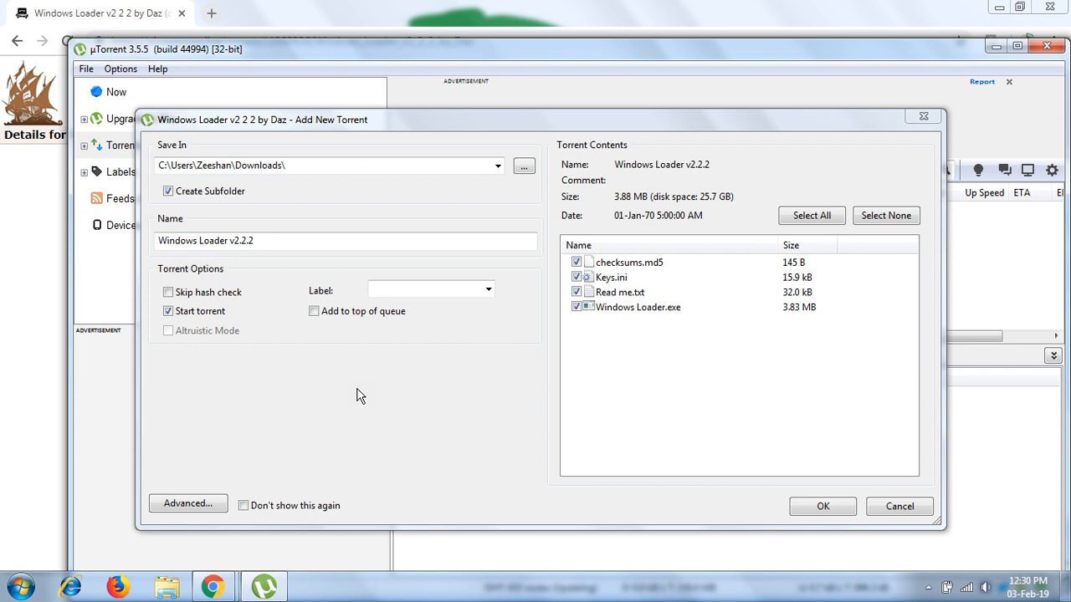
mouse_move(466, 230)
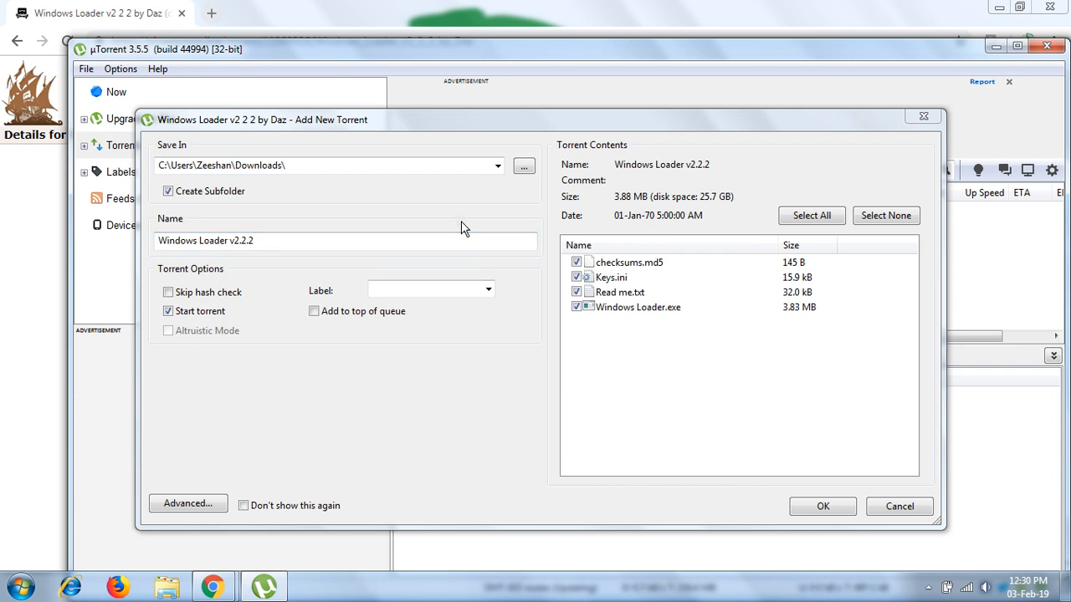
mouse_move(455, 227)
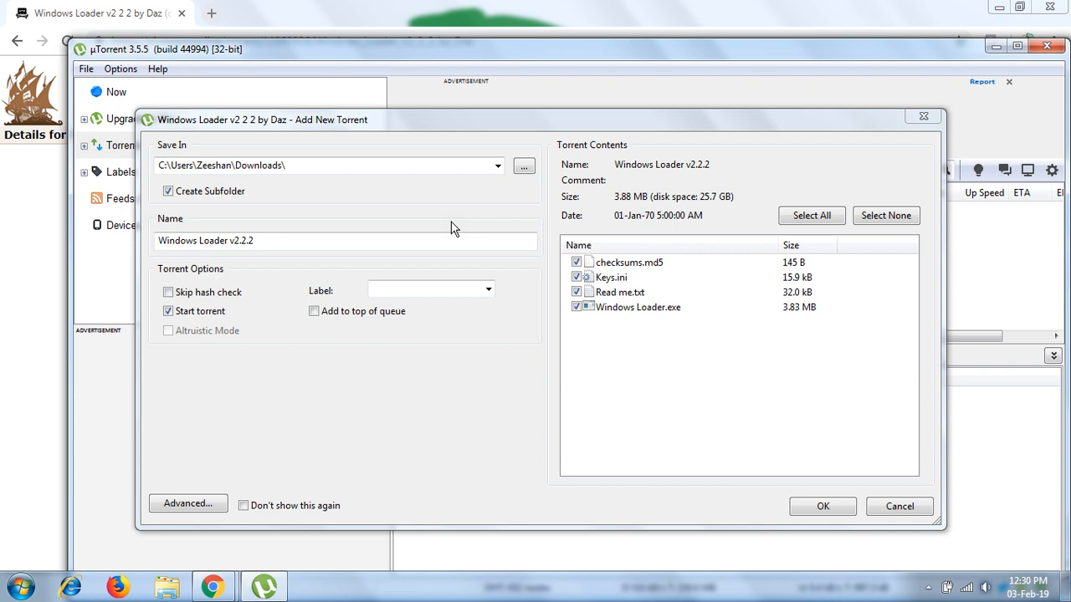
Add the Windows Loader v2.2.2 torrent with all files to Downloads and start it.
left_click(316, 166)
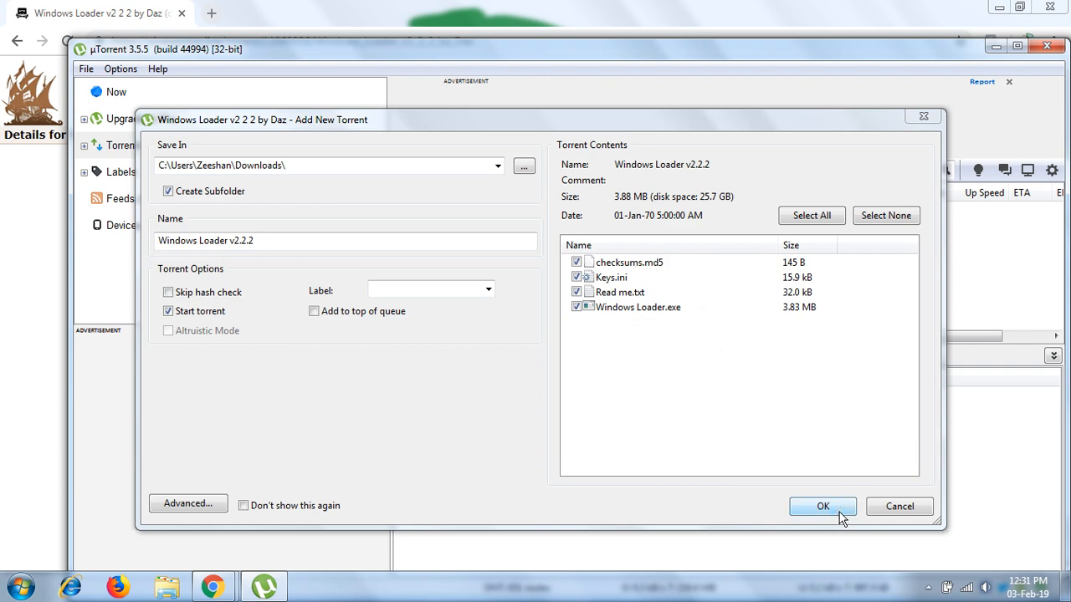
left_click(823, 505)
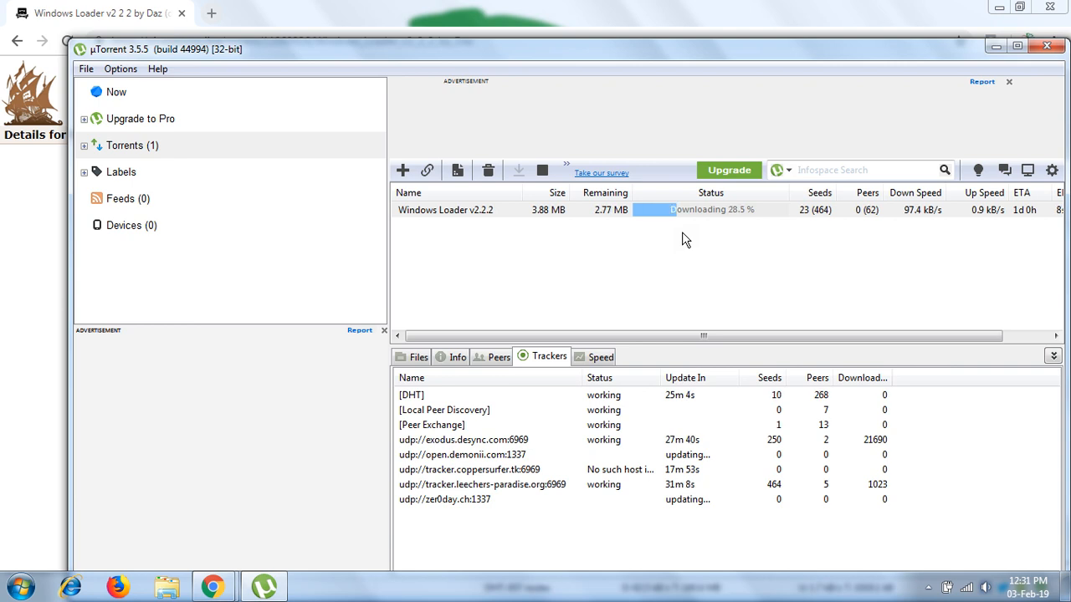
mouse_move(552, 219)
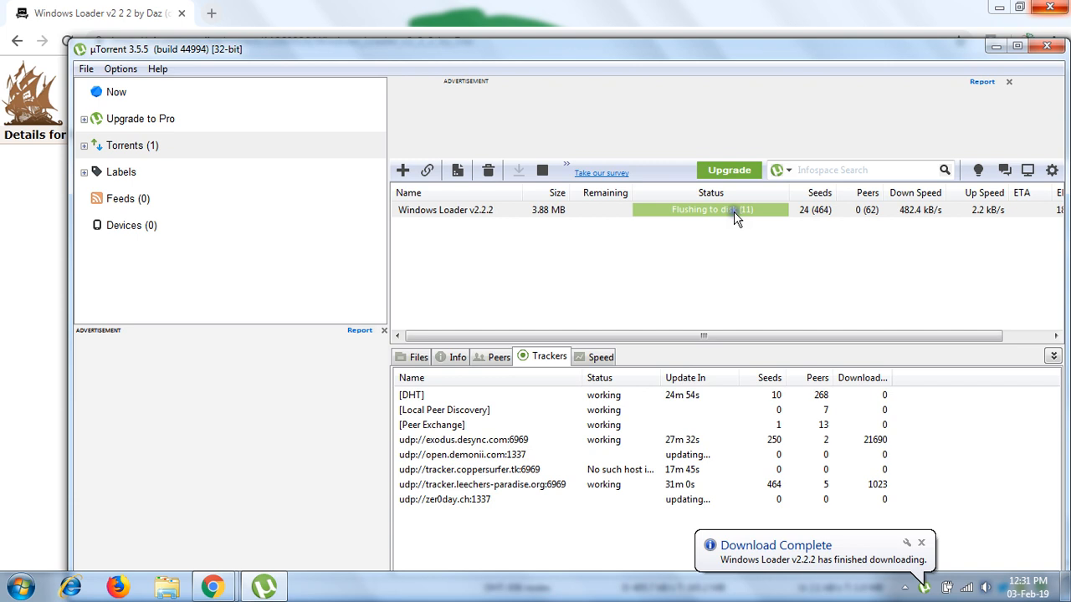
Bring up actions for the finished Windows Loader v2.2.2 download.
right_click(711, 211)
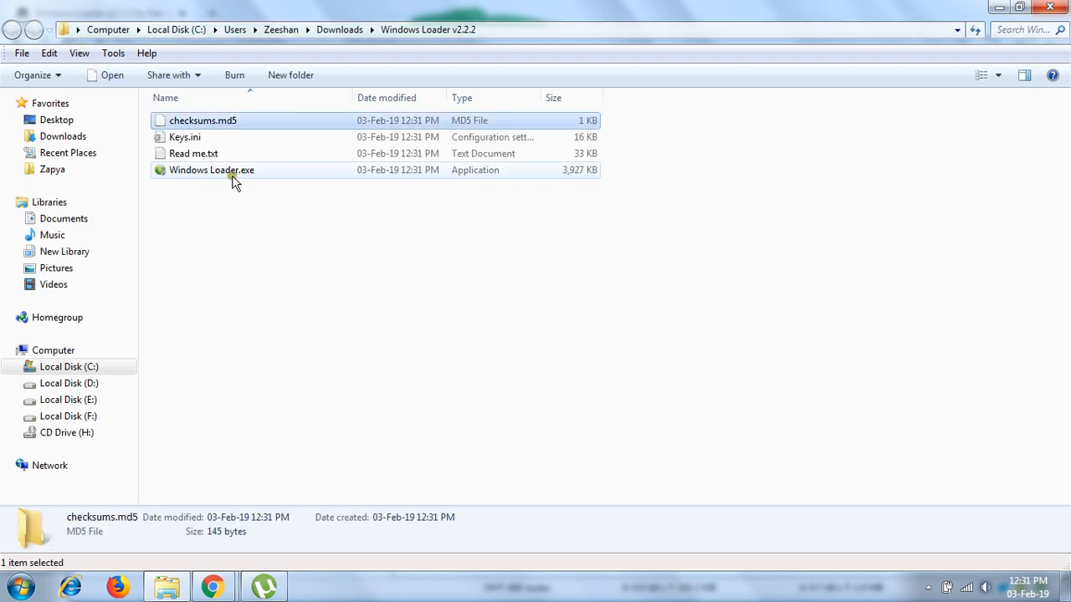
mouse_move(211, 171)
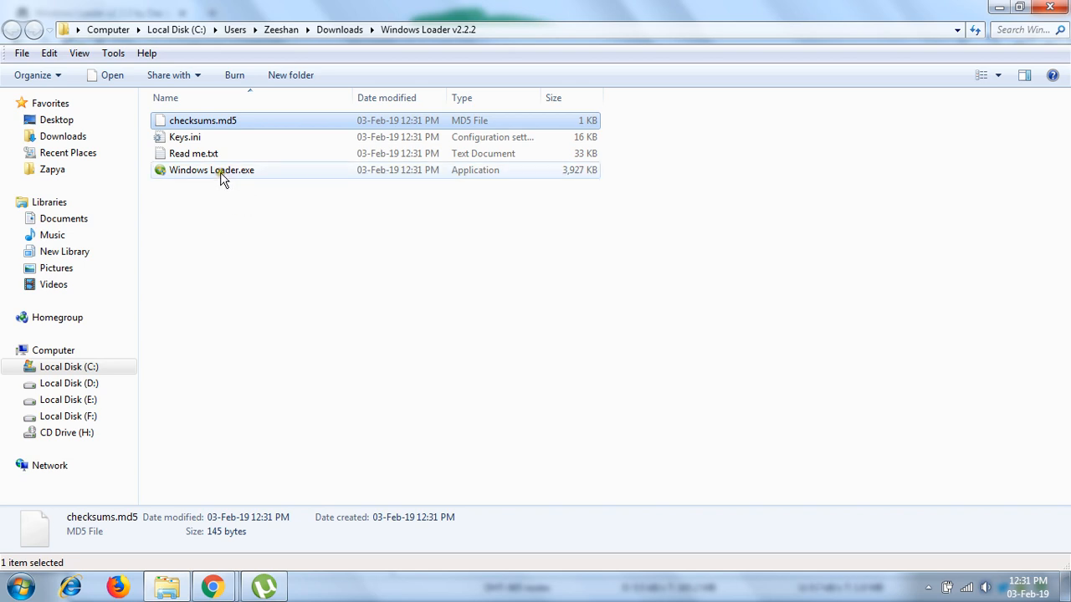
mouse_move(210, 171)
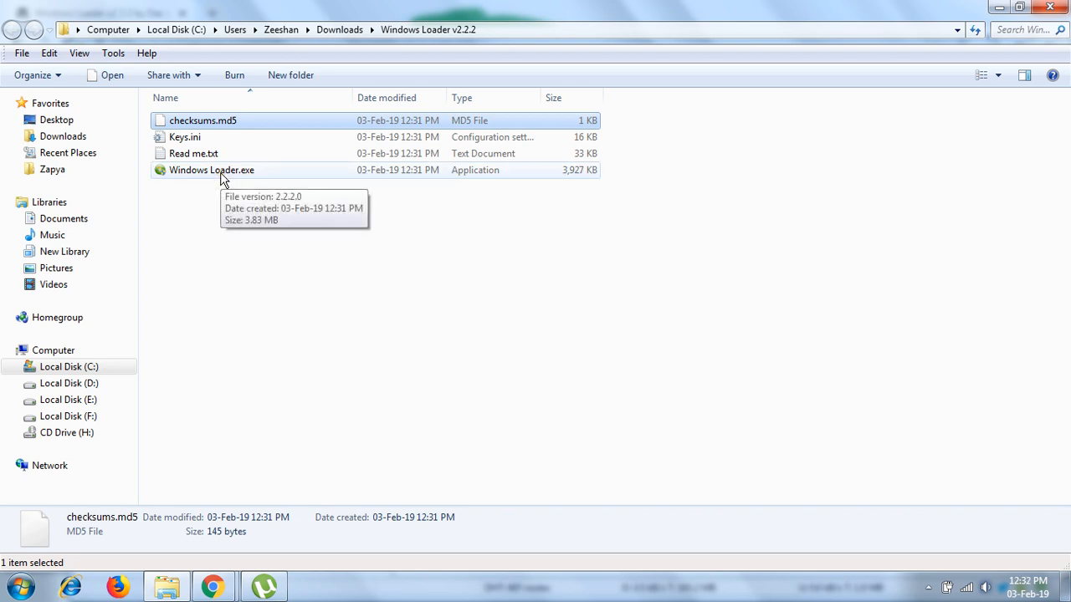
Launch Windows Loader.exe from the downloaded folder.
left_click(211, 170)
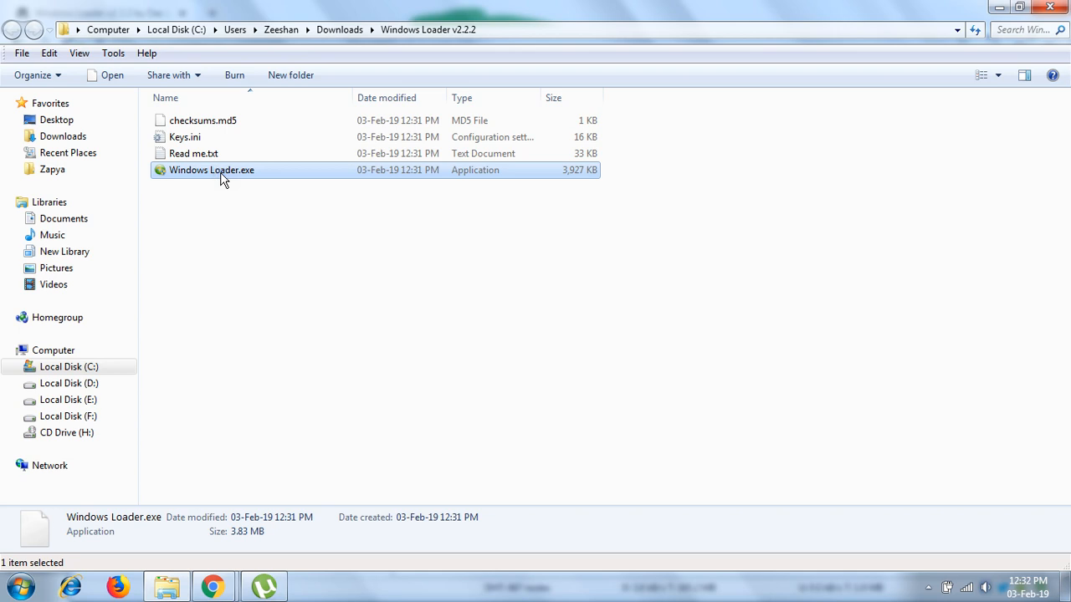
right_click(211, 171)
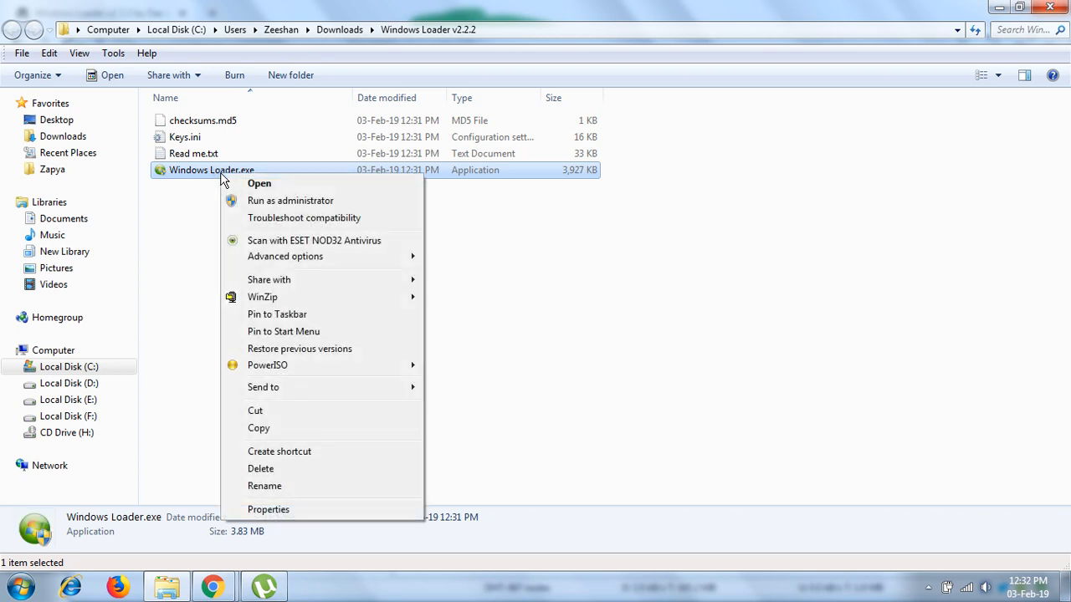
mouse_move(291, 201)
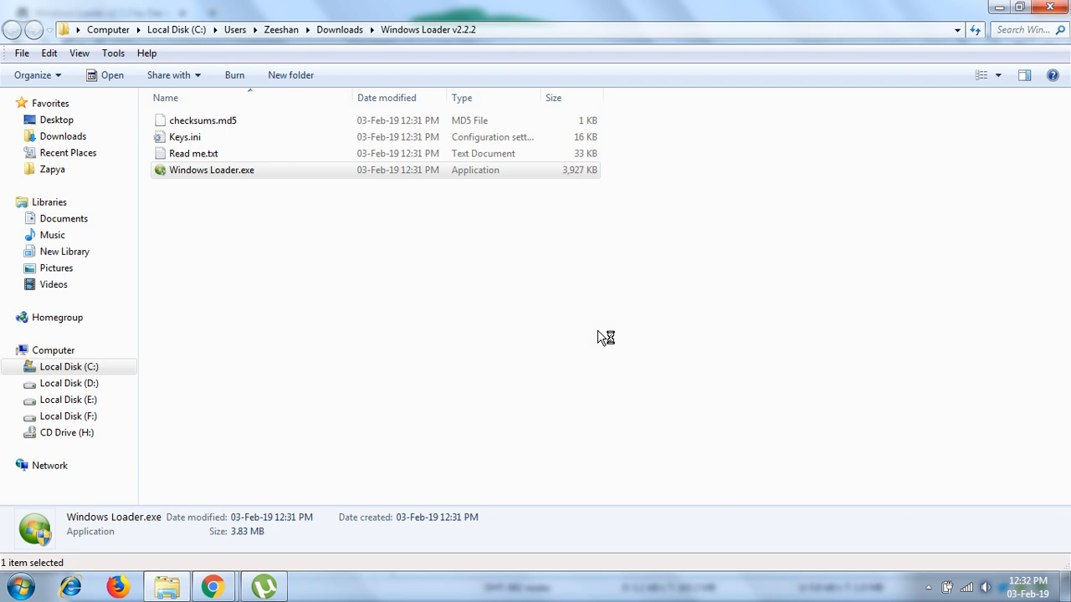
double_click(211, 171)
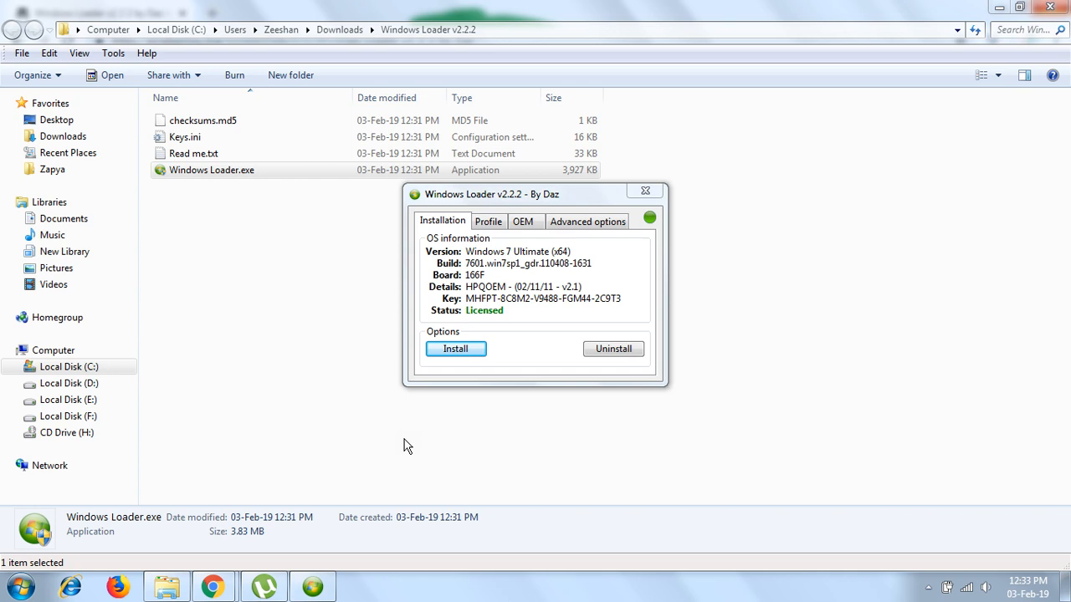
mouse_move(486, 261)
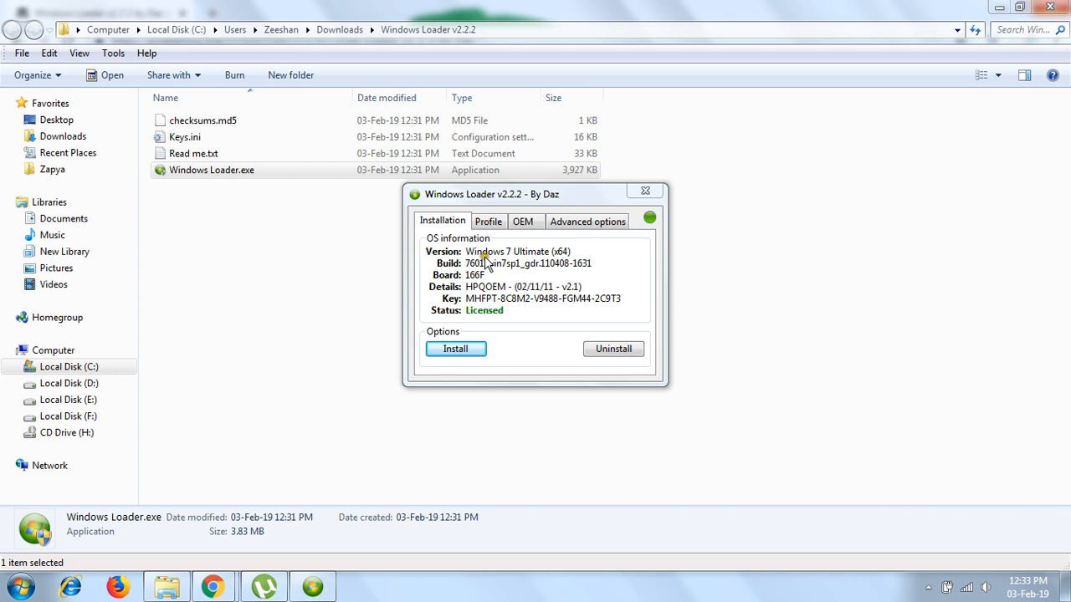
mouse_move(489, 321)
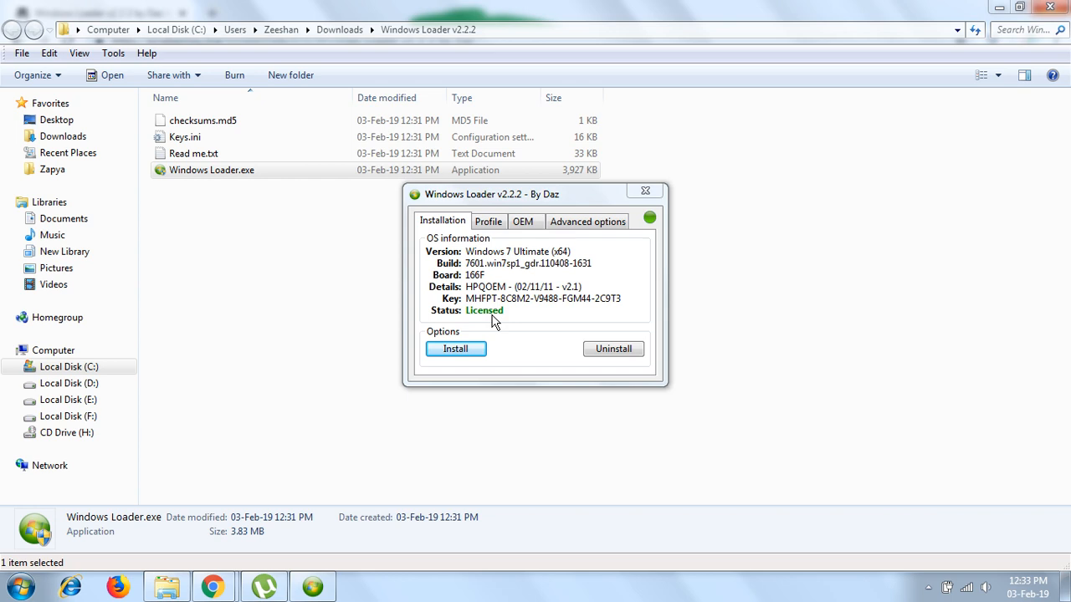
mouse_move(539, 269)
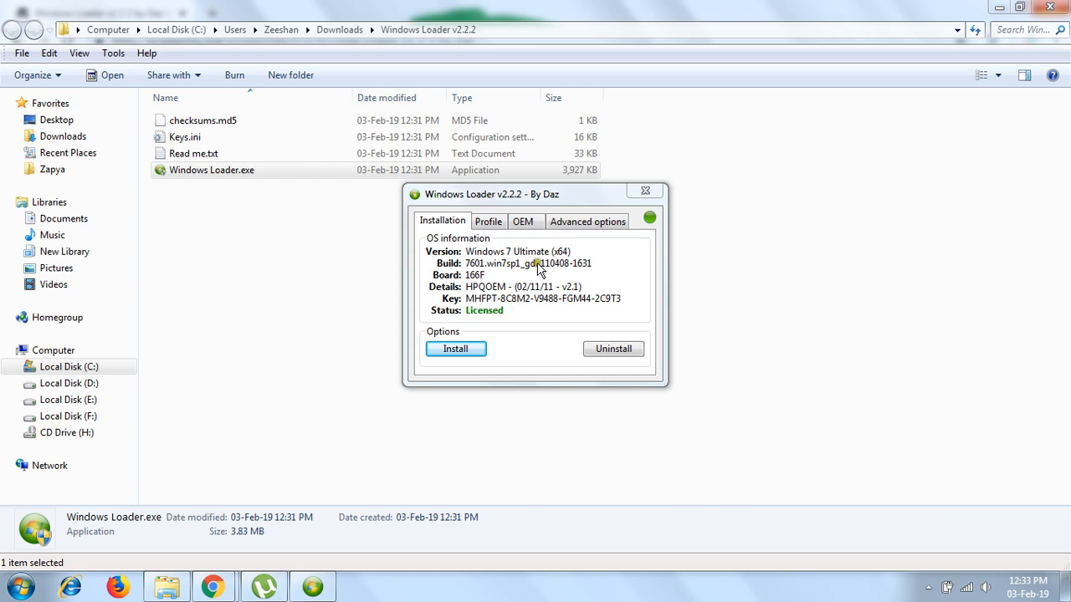
mouse_move(565, 270)
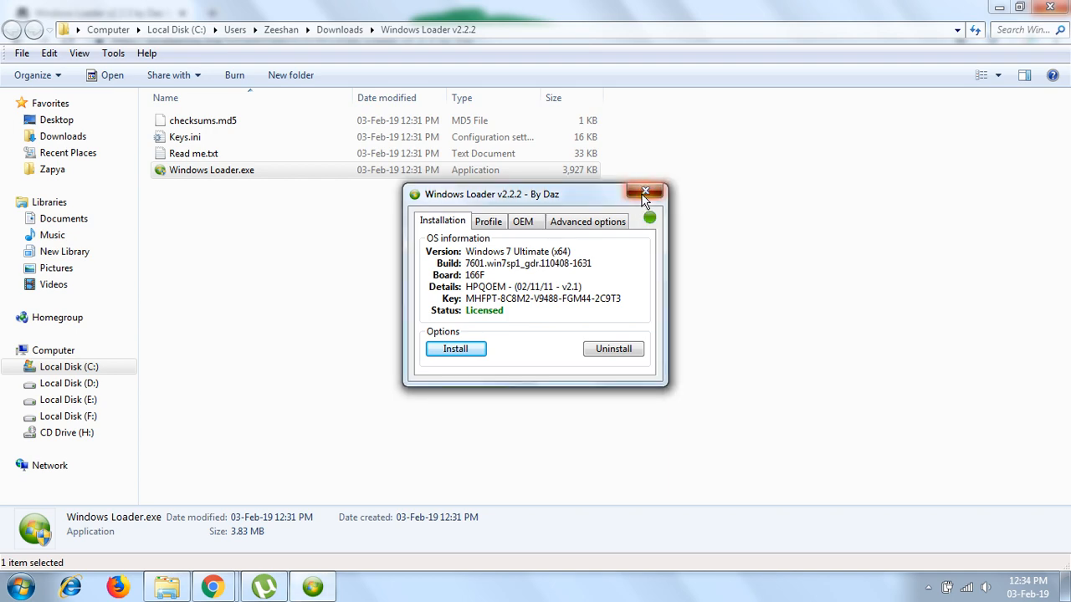
Close Windows Loader after seeing Windows 7 Ultimate reported as Licensed.
left_click(646, 191)
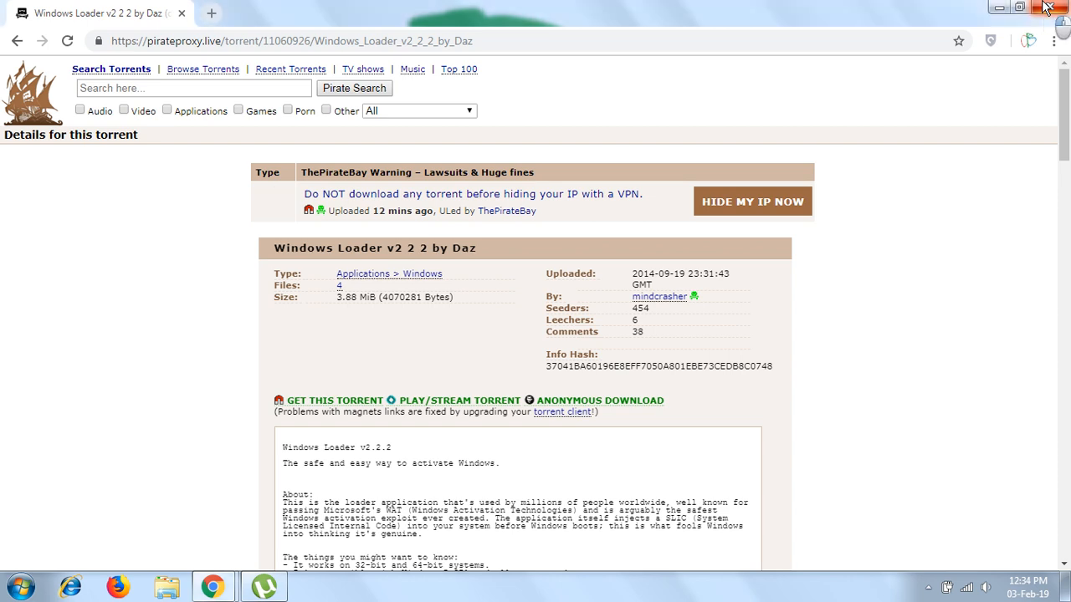
mouse_move(1050, 8)
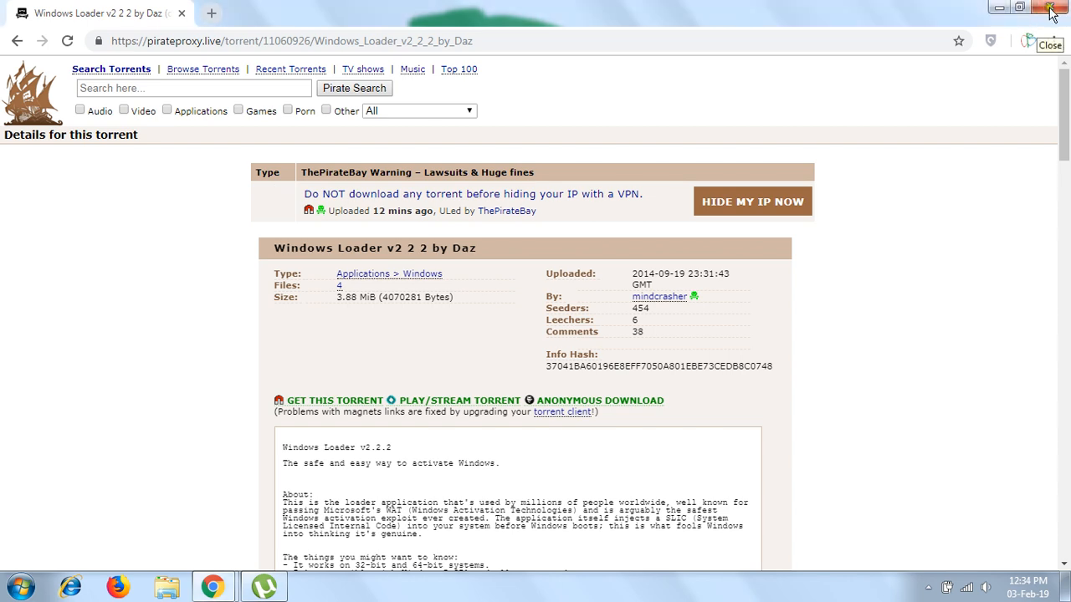
mouse_move(482, 313)
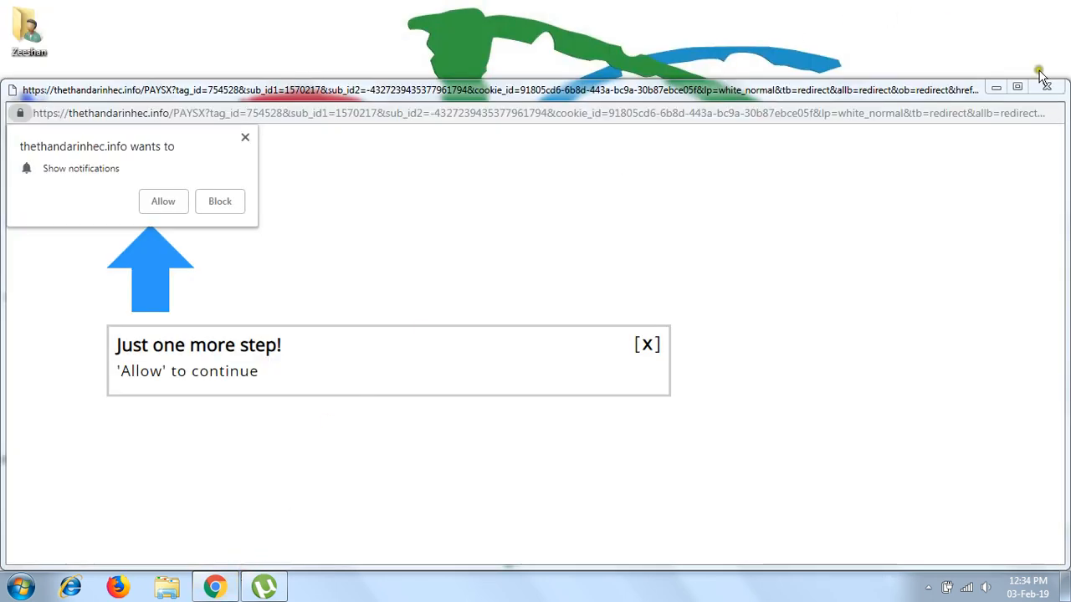
mouse_move(469, 226)
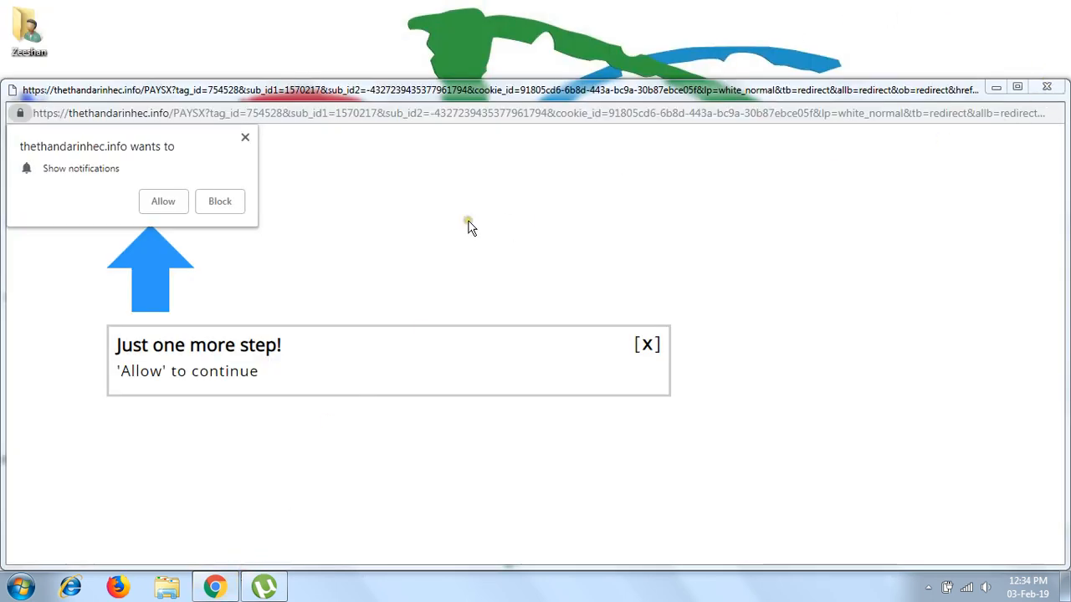
Close the pop-up ad browser window, leaving the desktop.
left_click(1046, 90)
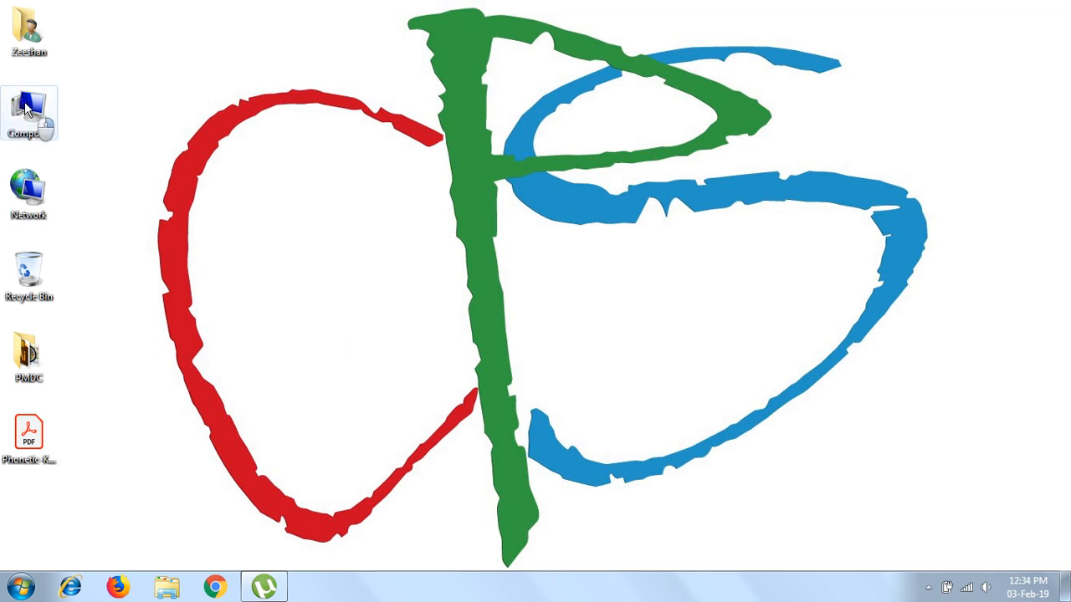
right_click(30, 114)
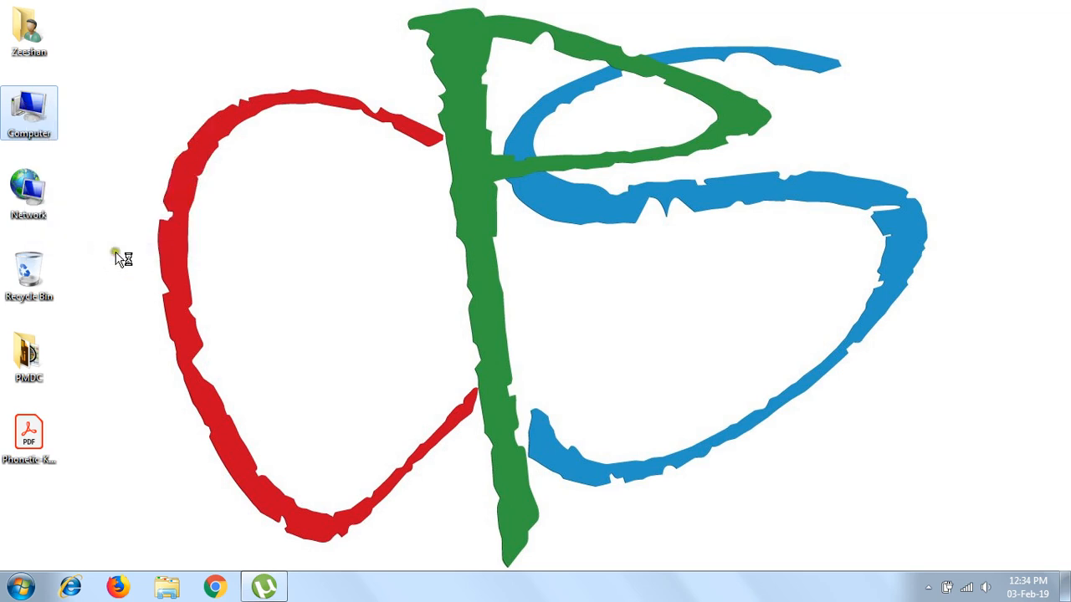
mouse_move(316, 267)
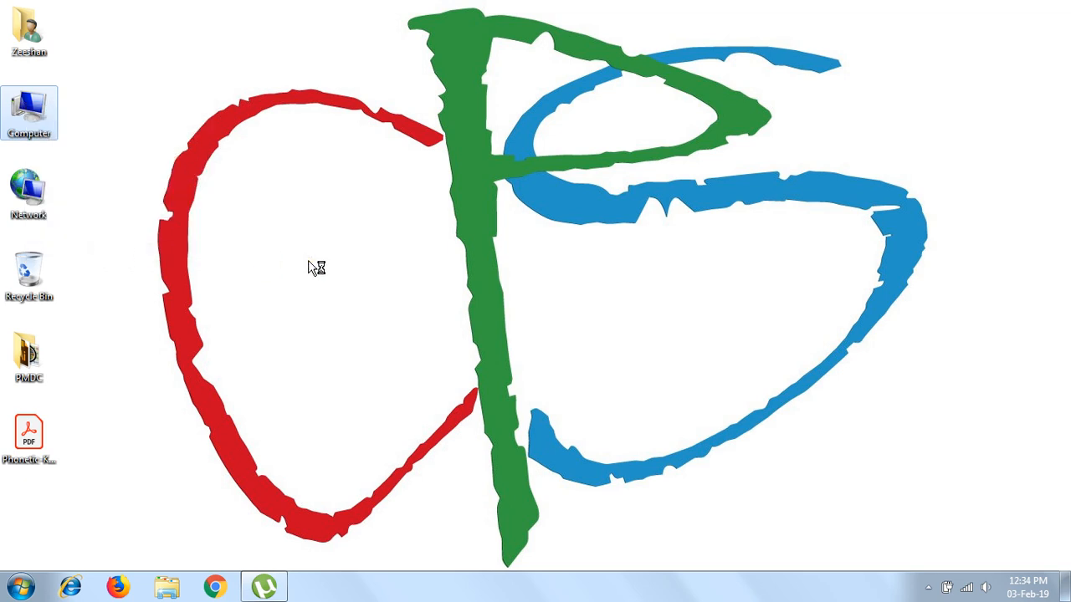